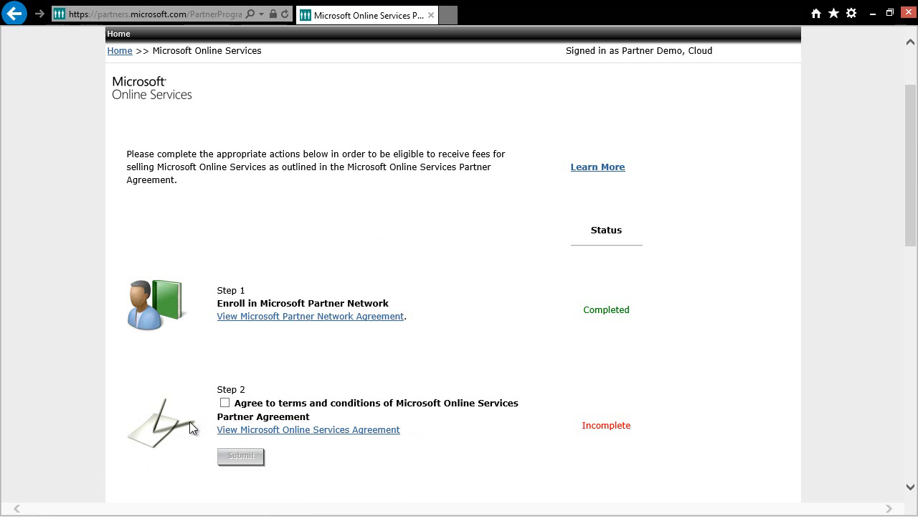
Agree to the Online Services Partner Agreement terms in Step 2 and submit.
{"action": "left_click", "coordinate": [225, 403]}
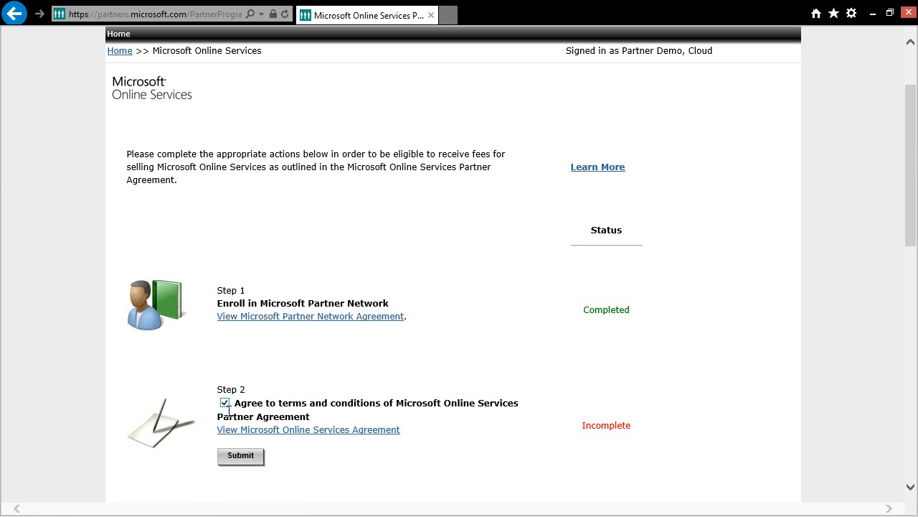
{"action": "left_click", "coordinate": [240, 455]}
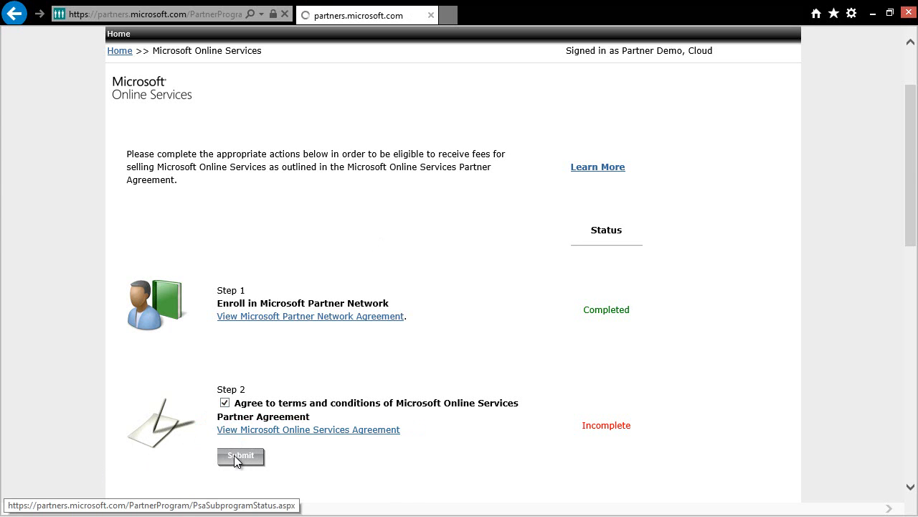
{"action": "left_click", "coordinate": [240, 455]}
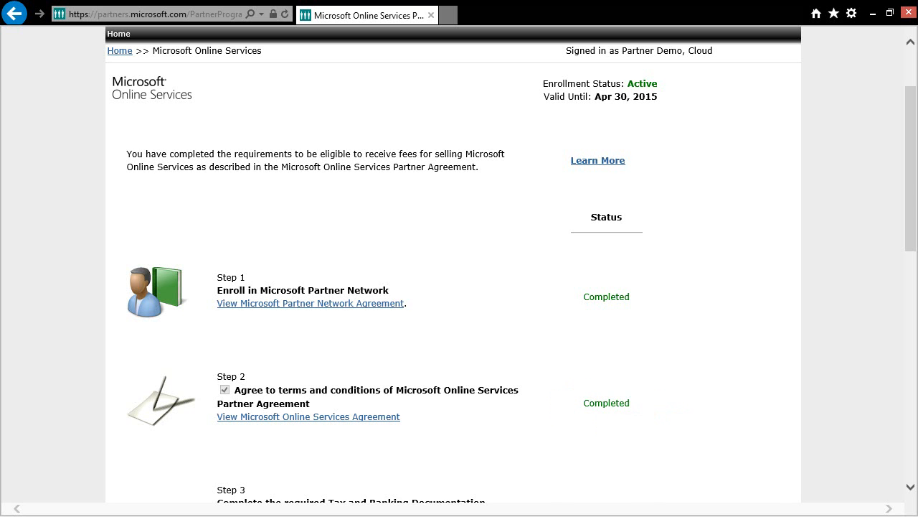
Scroll down to show Step 3 tax and banking documentation and Step 4 distributor association.
{"action": "scroll", "scroll_direction": "down", "scroll_amount": 3}
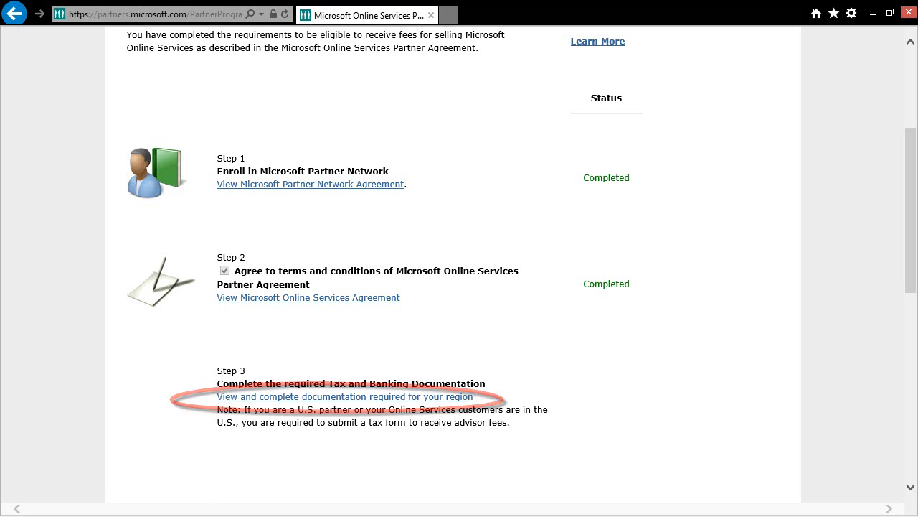
{"action": "scroll", "scroll_direction": "down", "scroll_amount": 3}
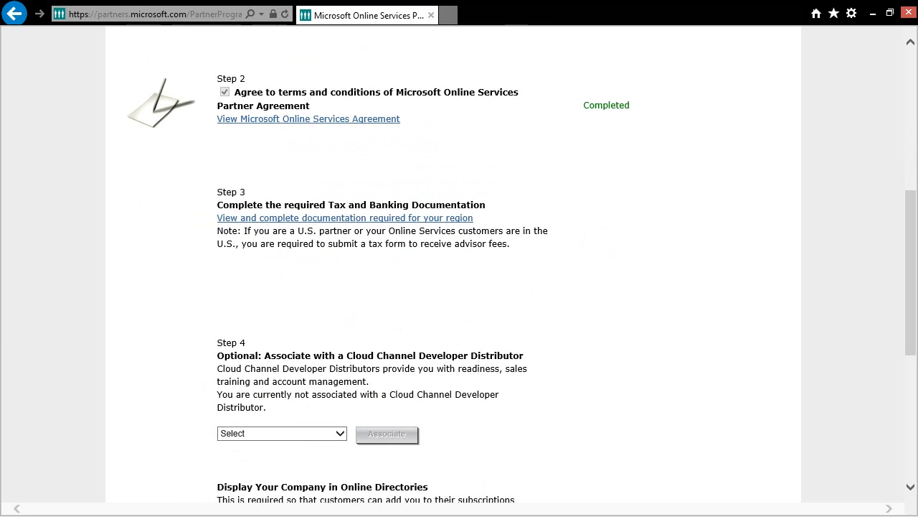